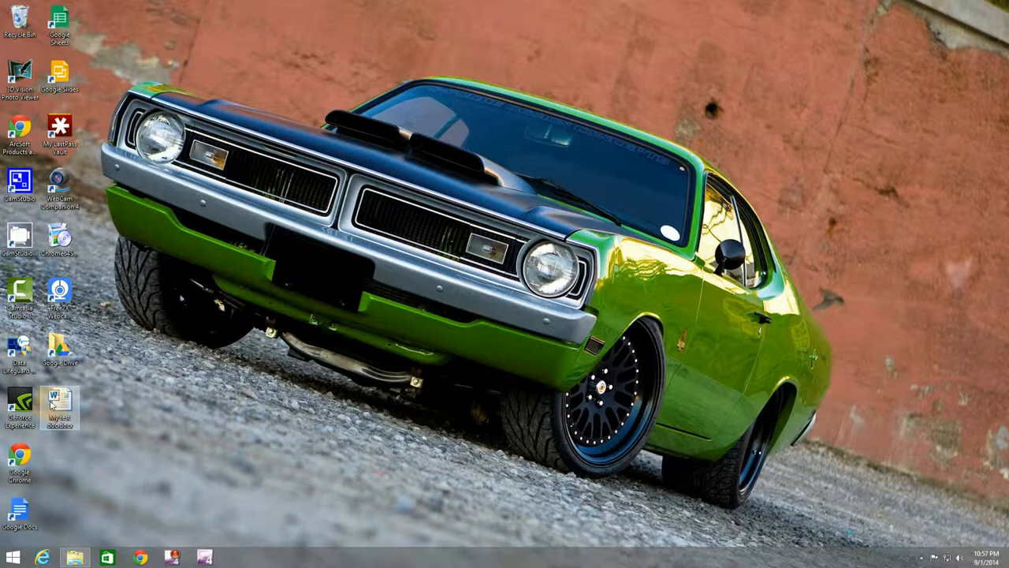
Step: Bring up the right-click actions for the file on the desktop
right_click(60, 404)
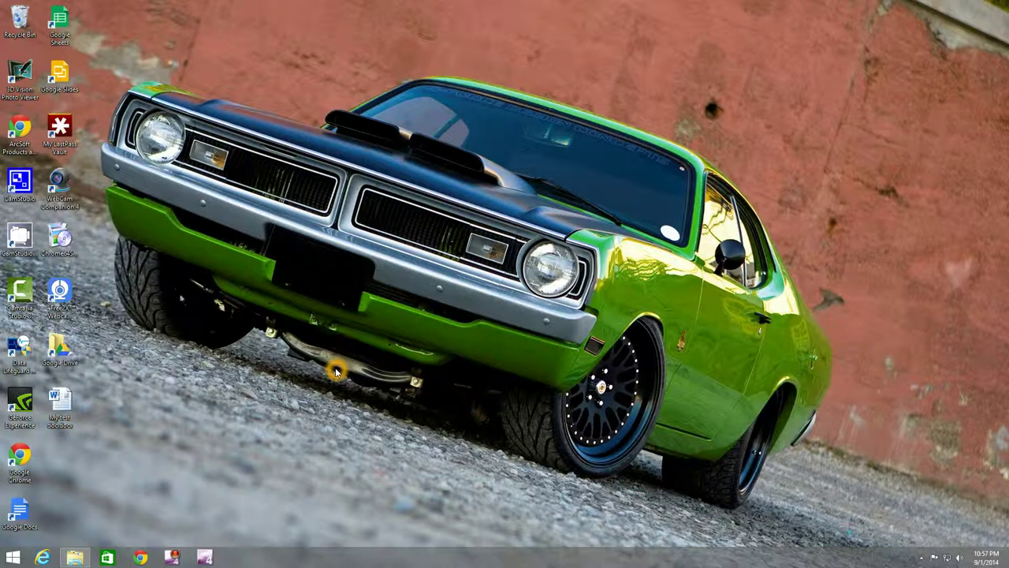
mouse_move(340, 369)
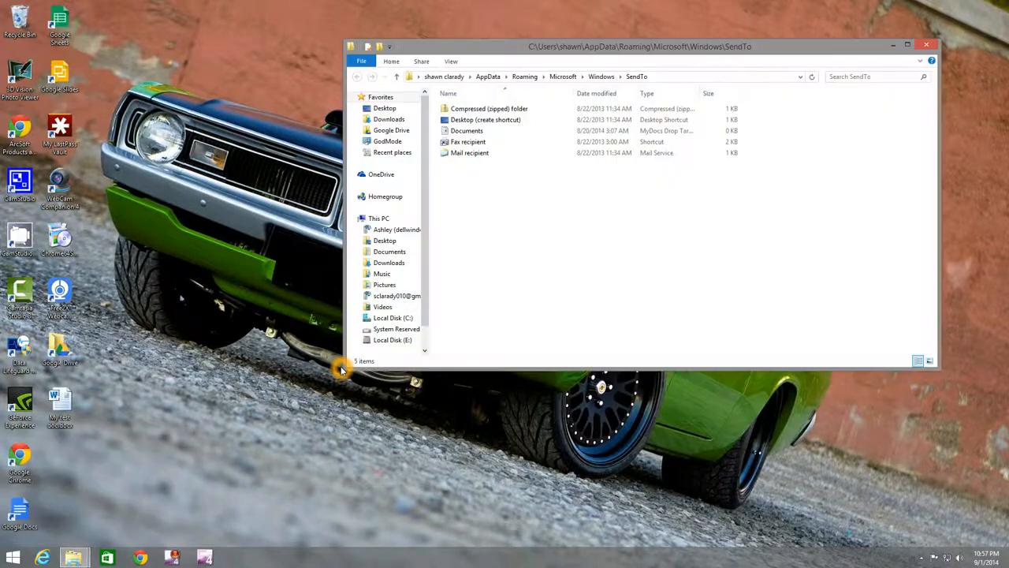
mouse_move(488, 284)
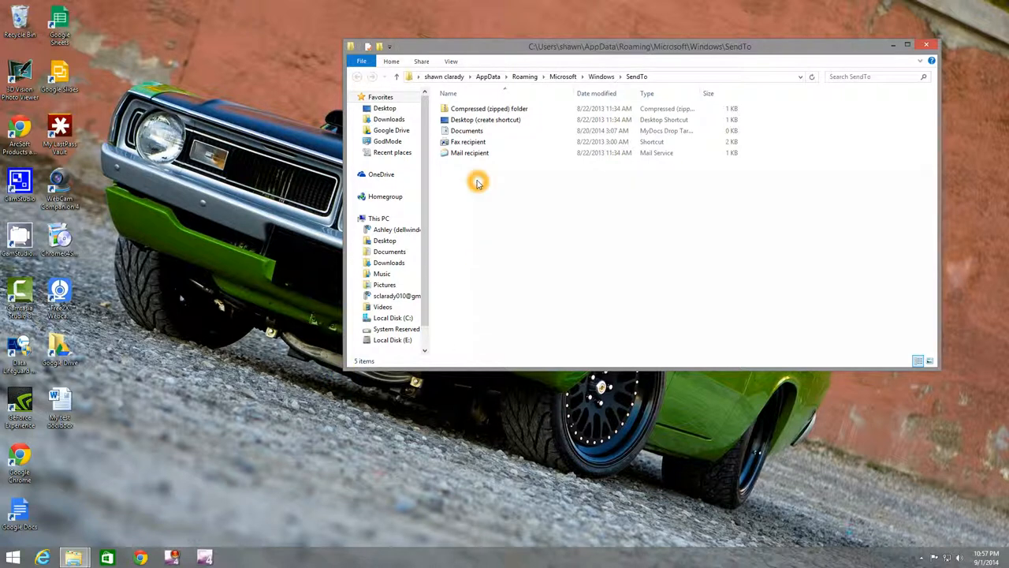
mouse_move(476, 190)
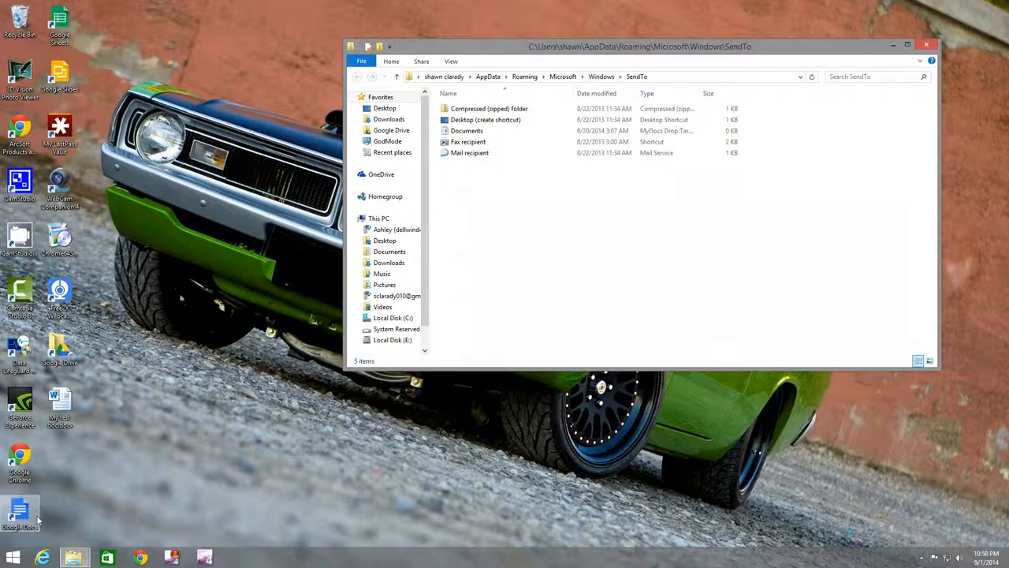
mouse_move(73, 557)
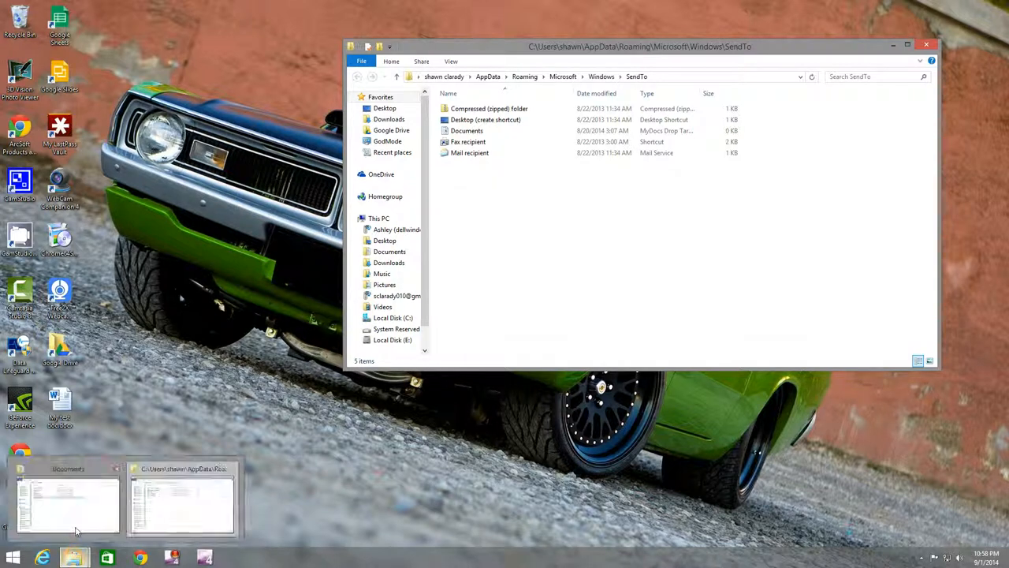
Step: Create a shortcut to the Work Docs folder in Documents and cut it for moving
left_click(66, 502)
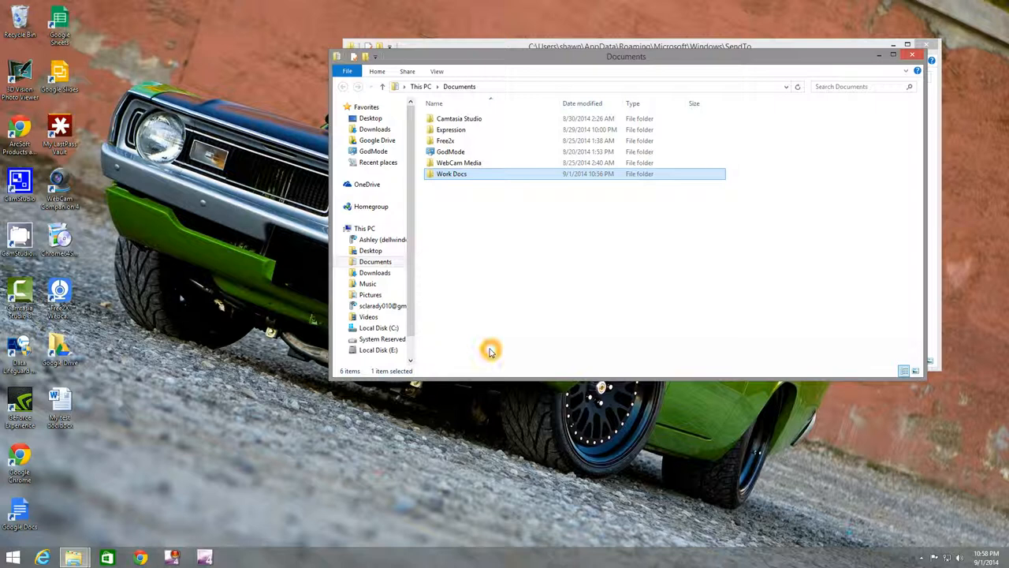
mouse_move(459, 176)
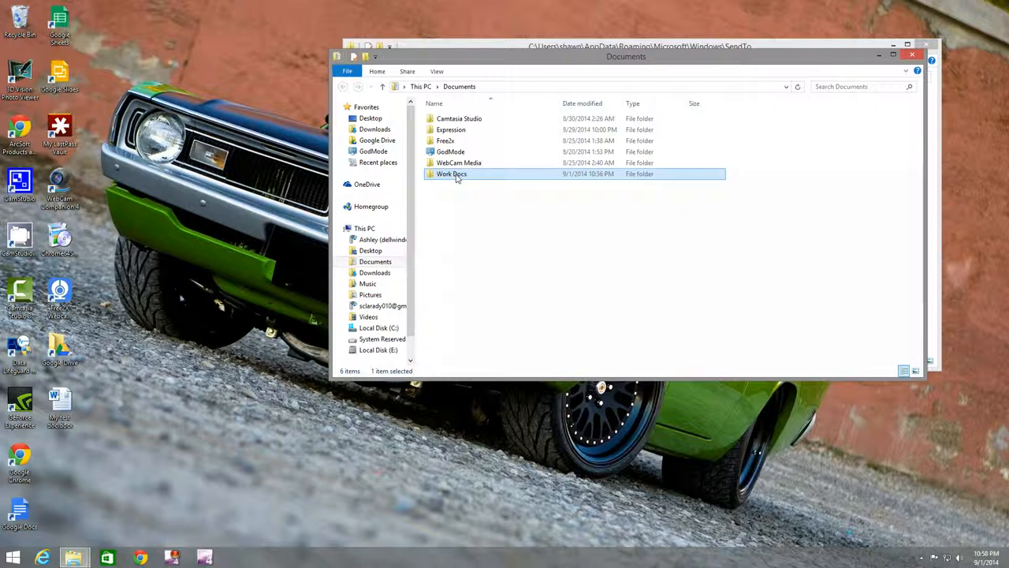
mouse_move(451, 174)
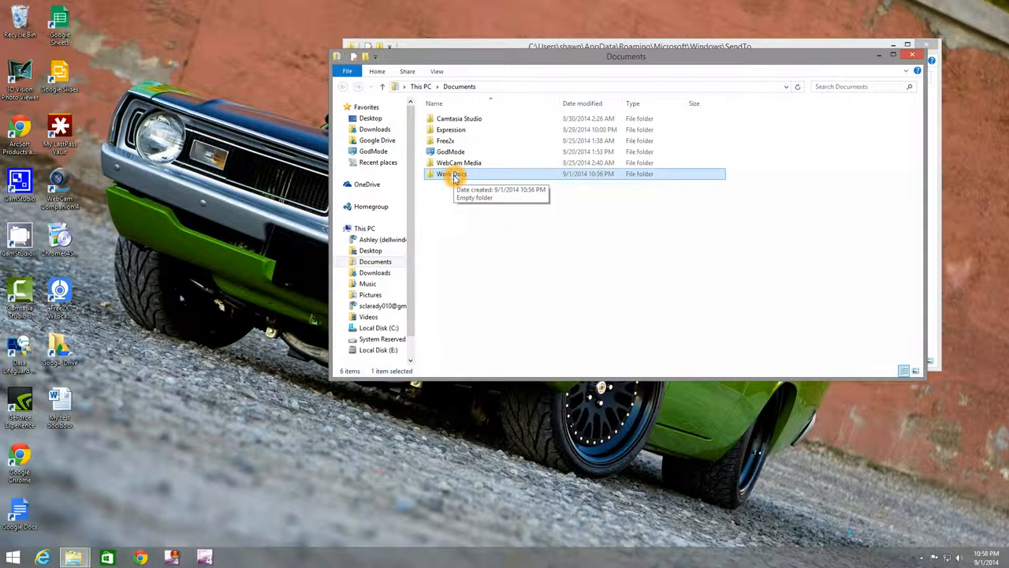
mouse_move(464, 249)
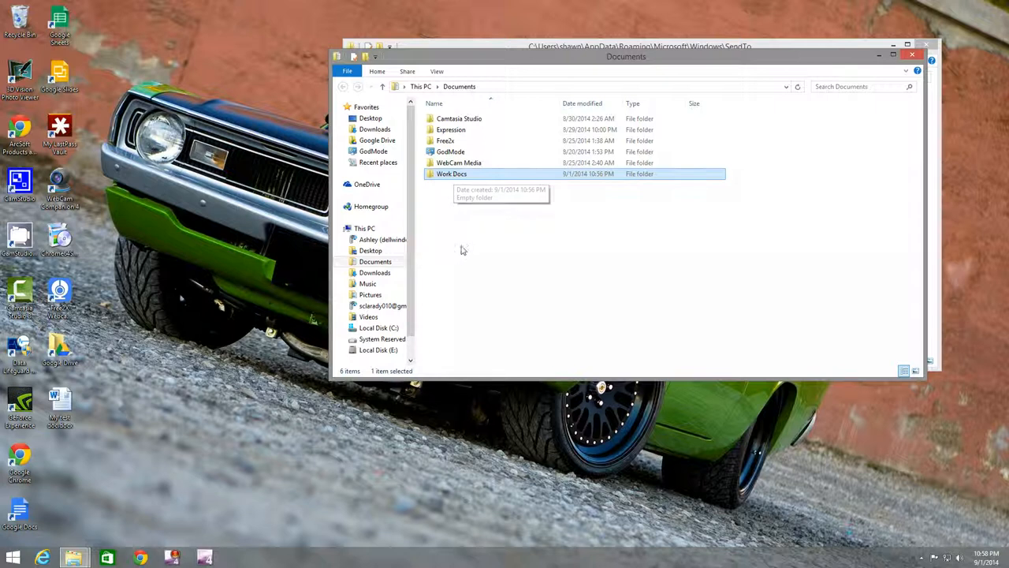
mouse_move(451, 186)
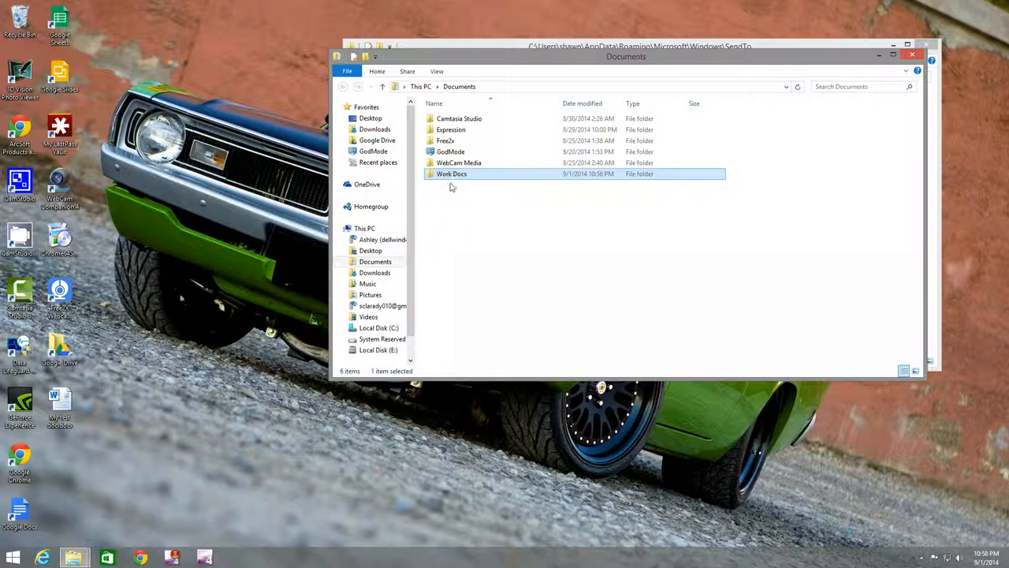
mouse_move(461, 188)
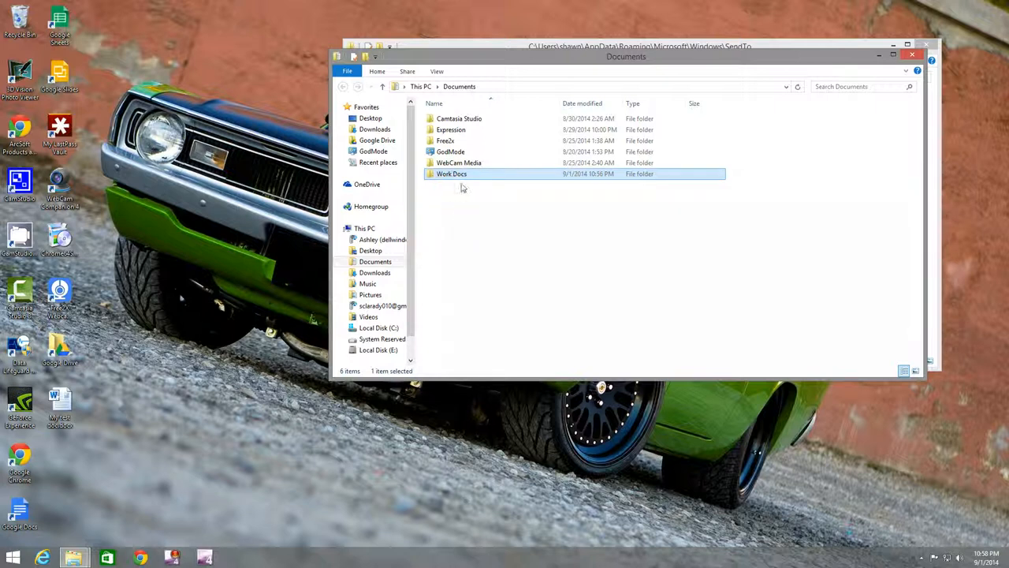
right_click(451, 174)
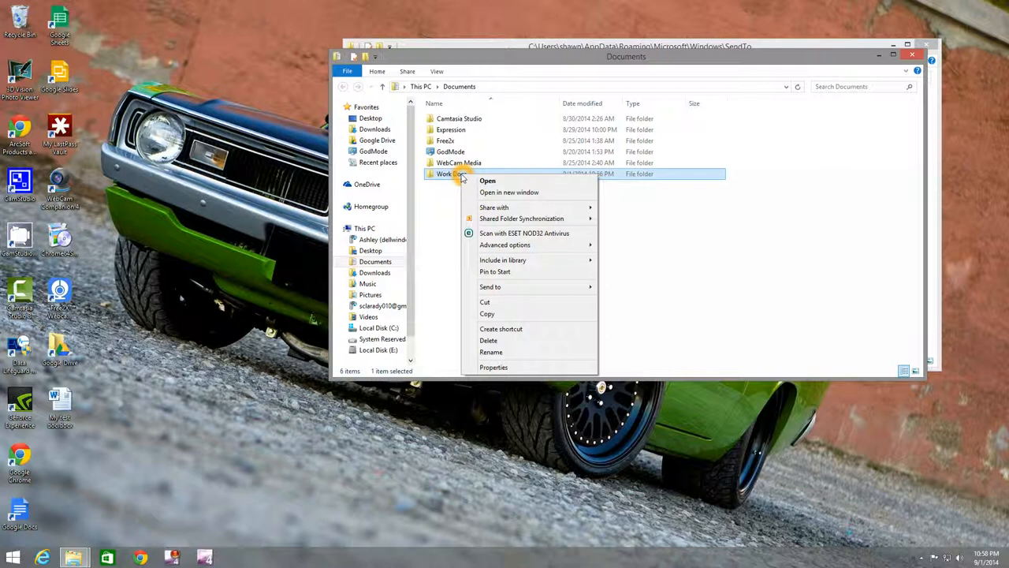
mouse_move(501, 330)
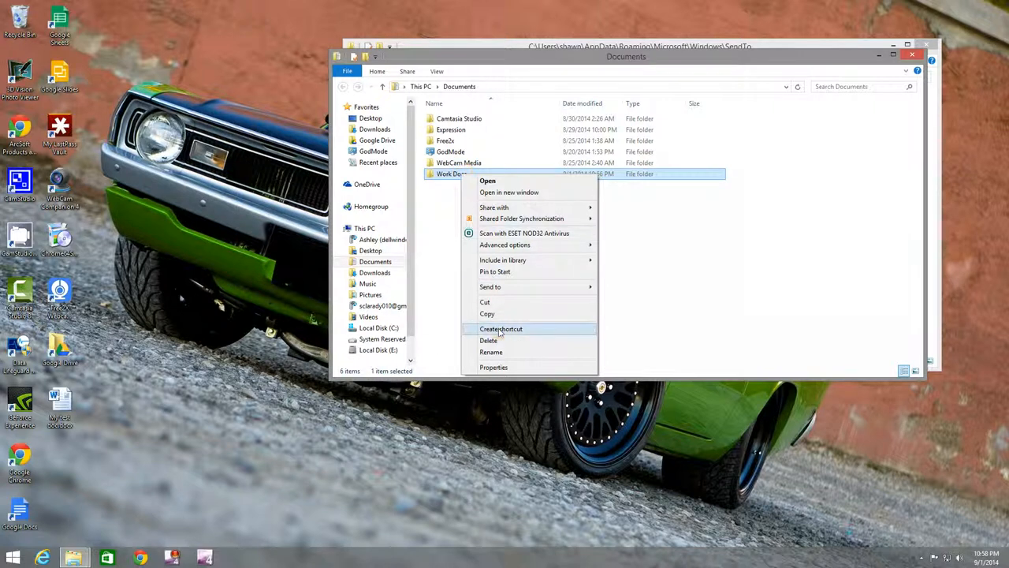
left_click(502, 330)
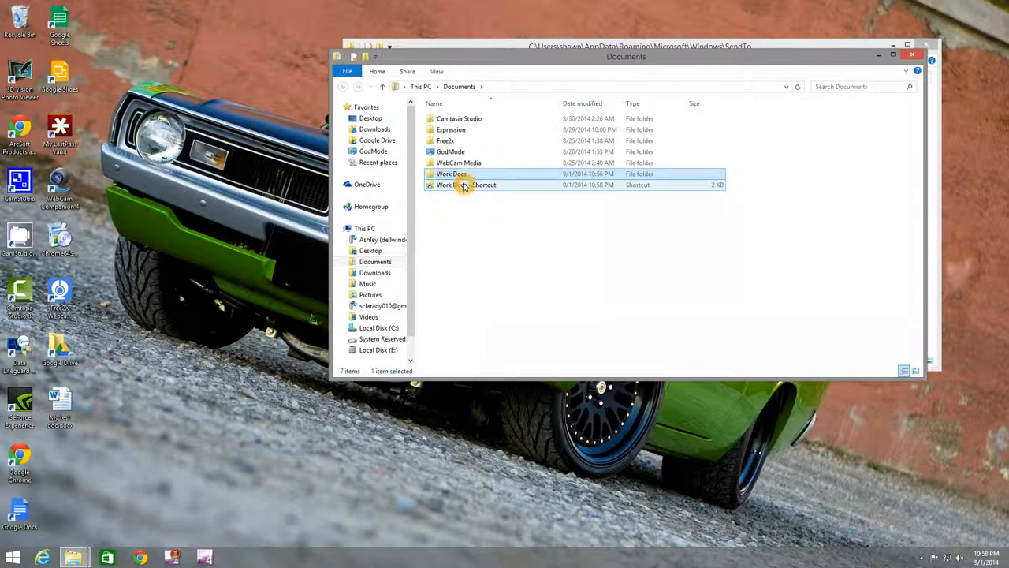
right_click(466, 185)
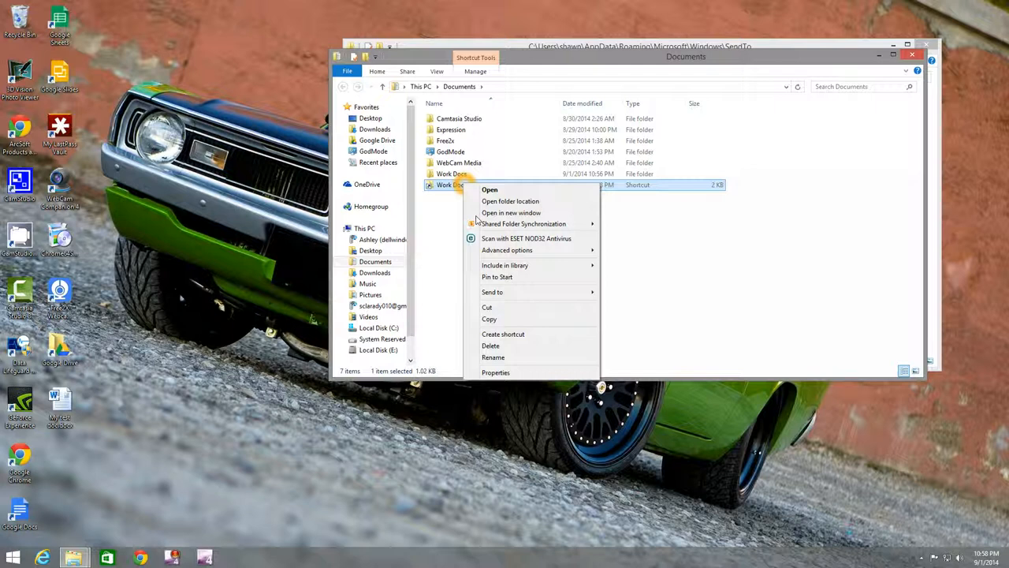
left_click(485, 306)
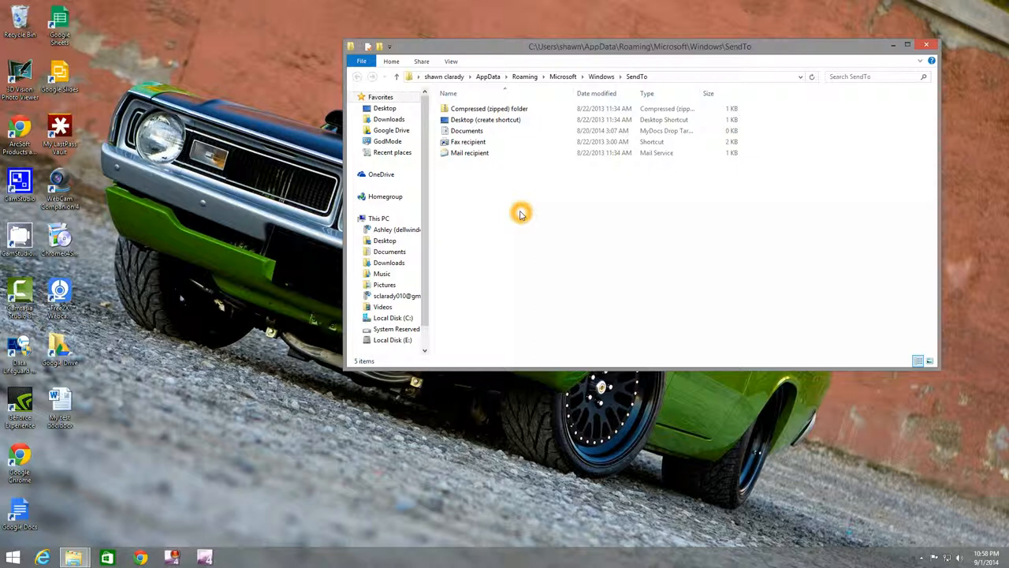
Step: Paste the shortcut into SendTo and rename it to Work Docs
right_click(520, 215)
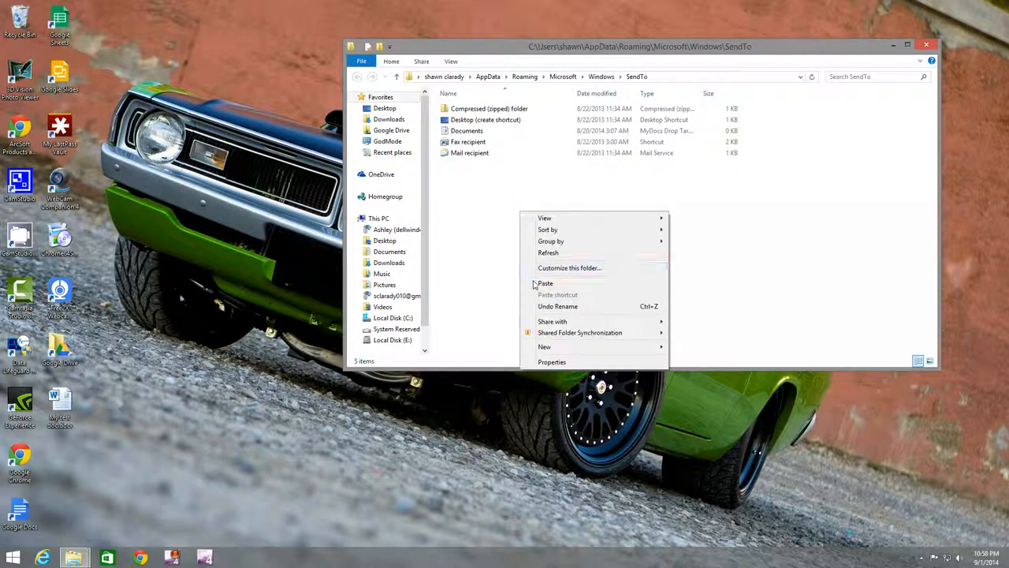
left_click(546, 282)
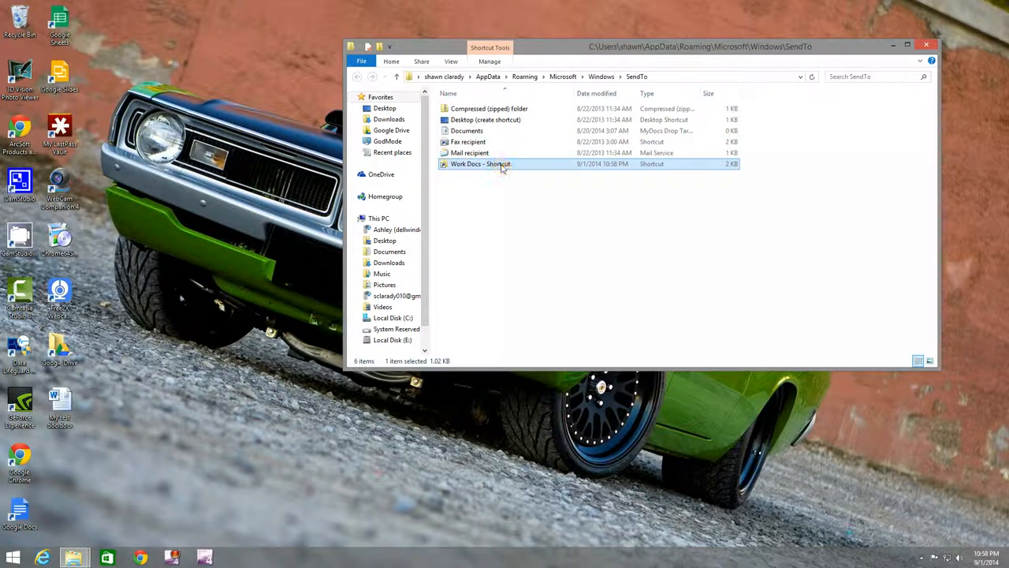
right_click(479, 163)
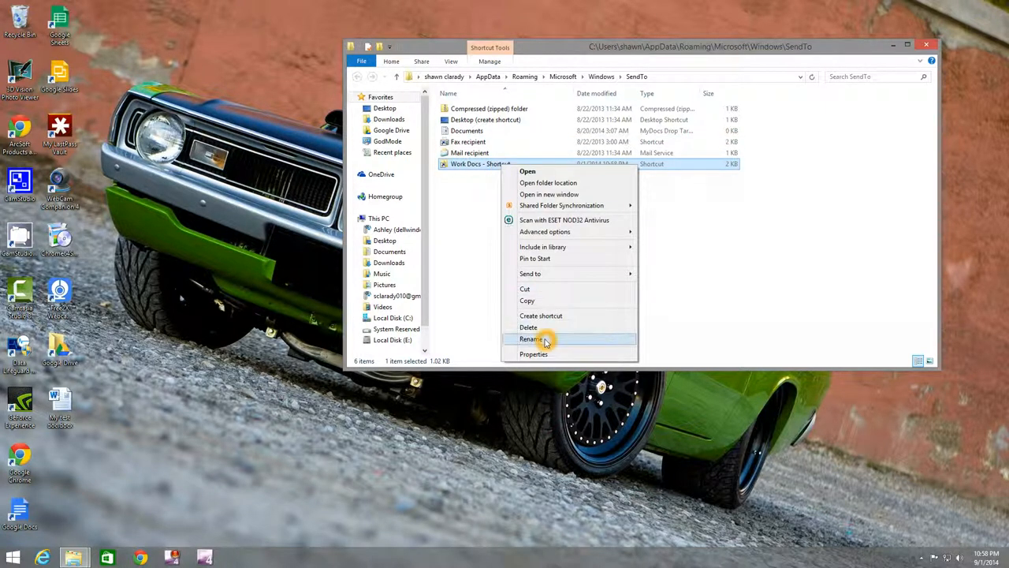
left_click(530, 338)
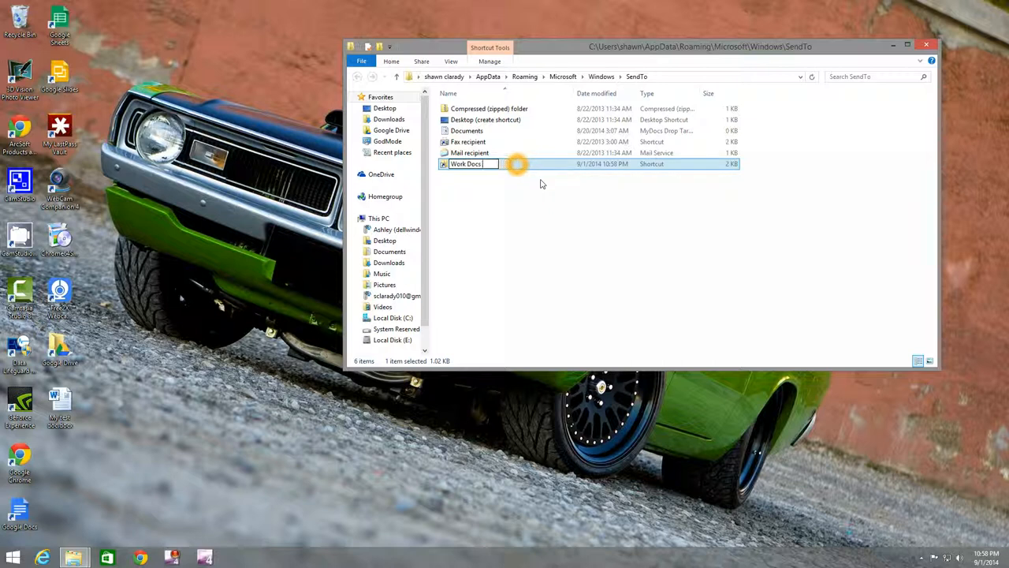
key("Return")
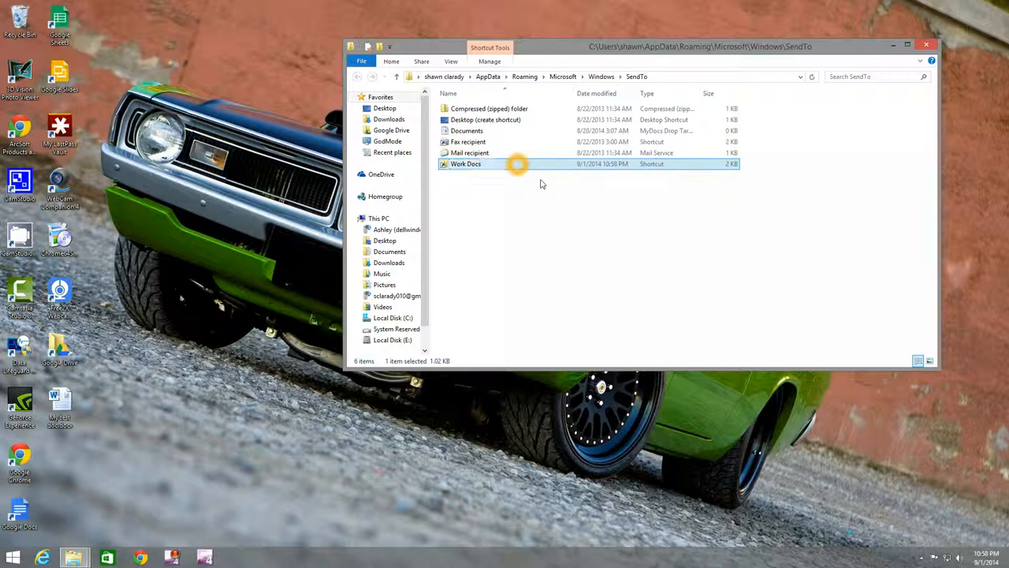
mouse_move(890, 195)
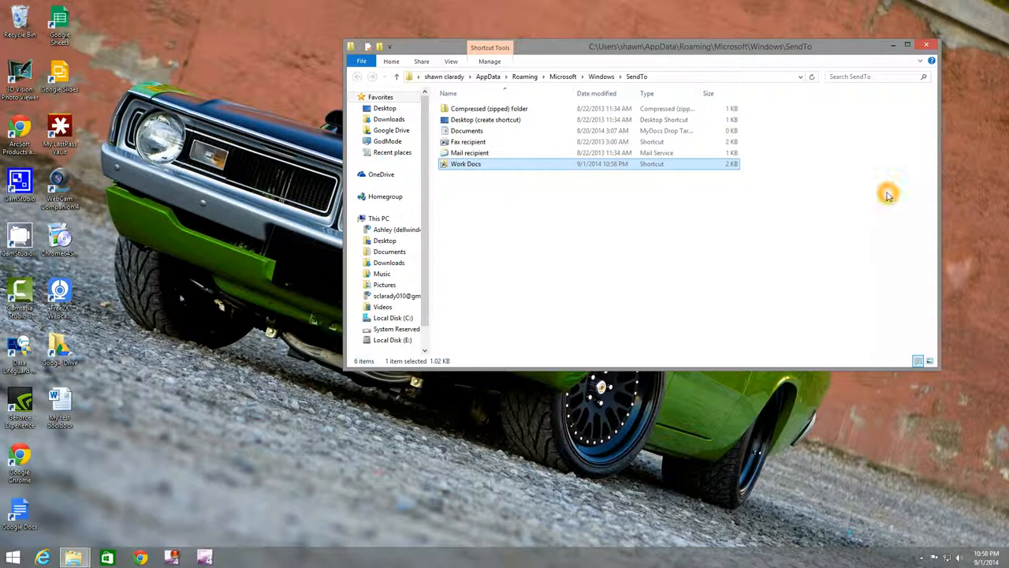
mouse_move(817, 87)
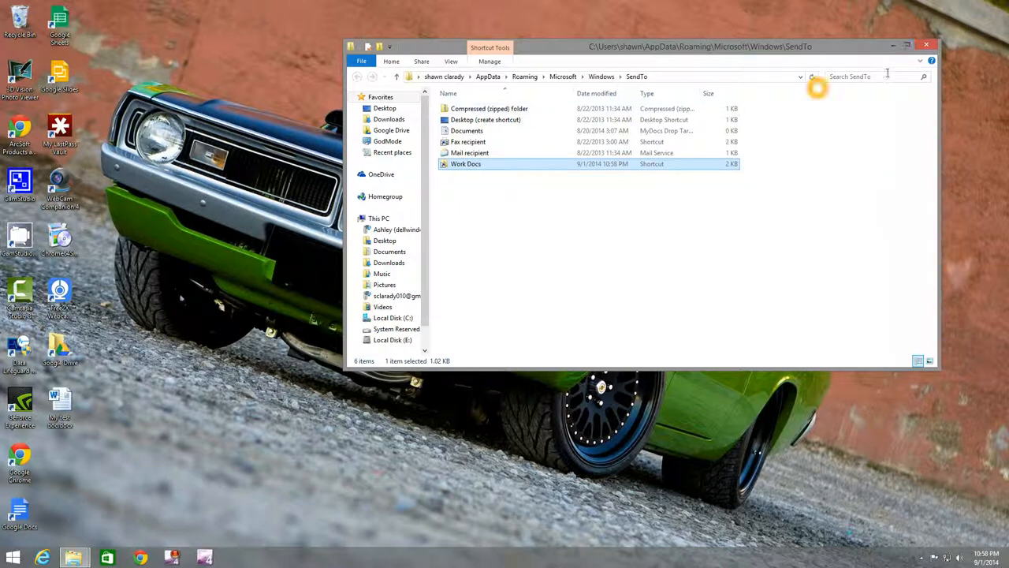
Step: Check the Work Docs folder is empty, close it, and bring up the desktop file's actions
double_click(465, 163)
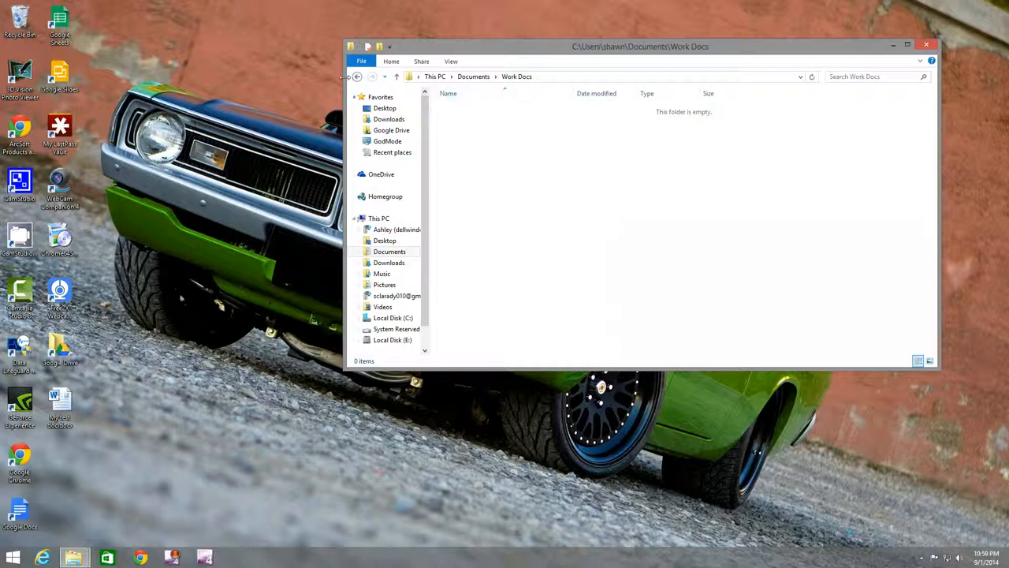
left_click(356, 75)
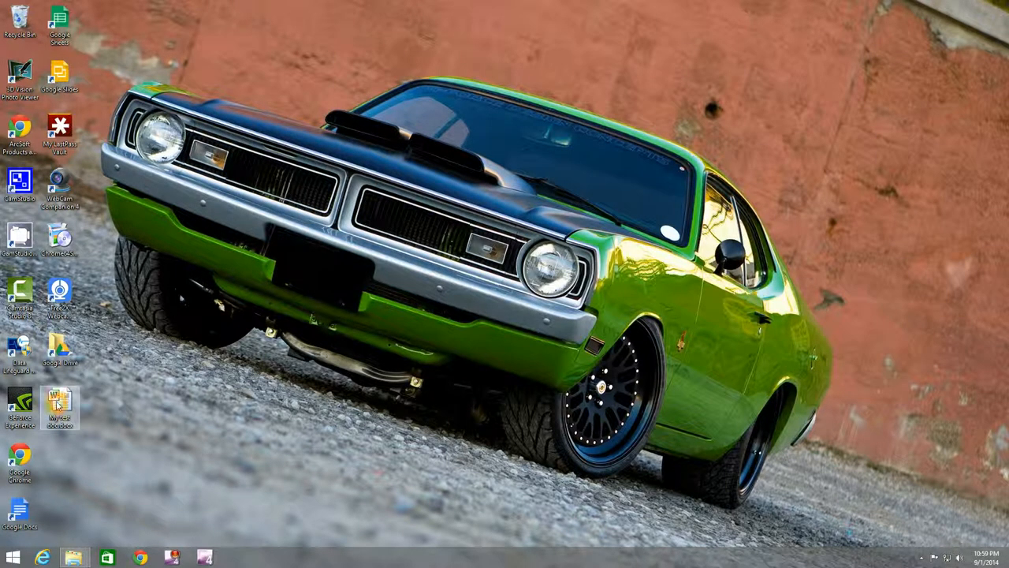
right_click(60, 407)
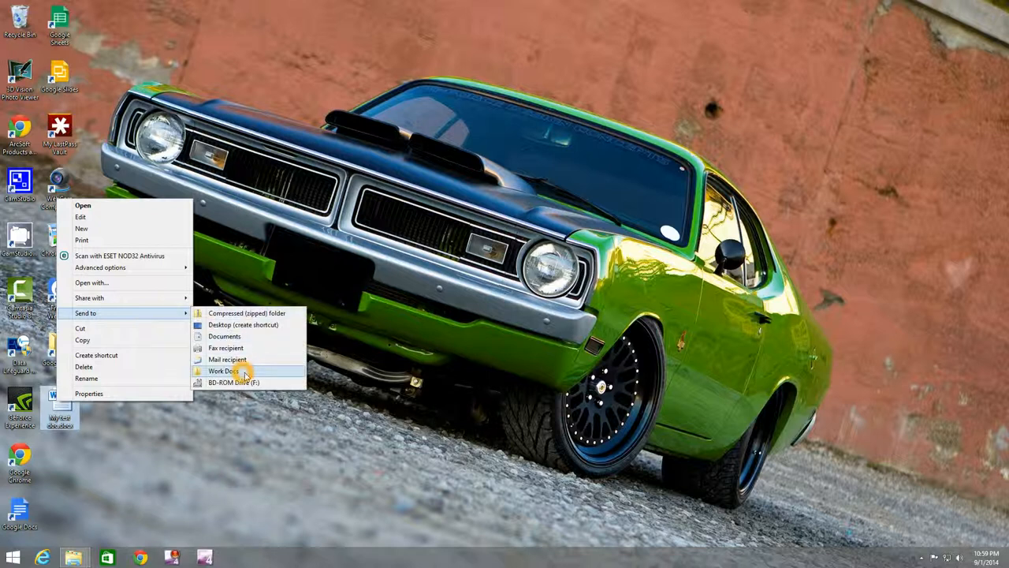
mouse_move(245, 370)
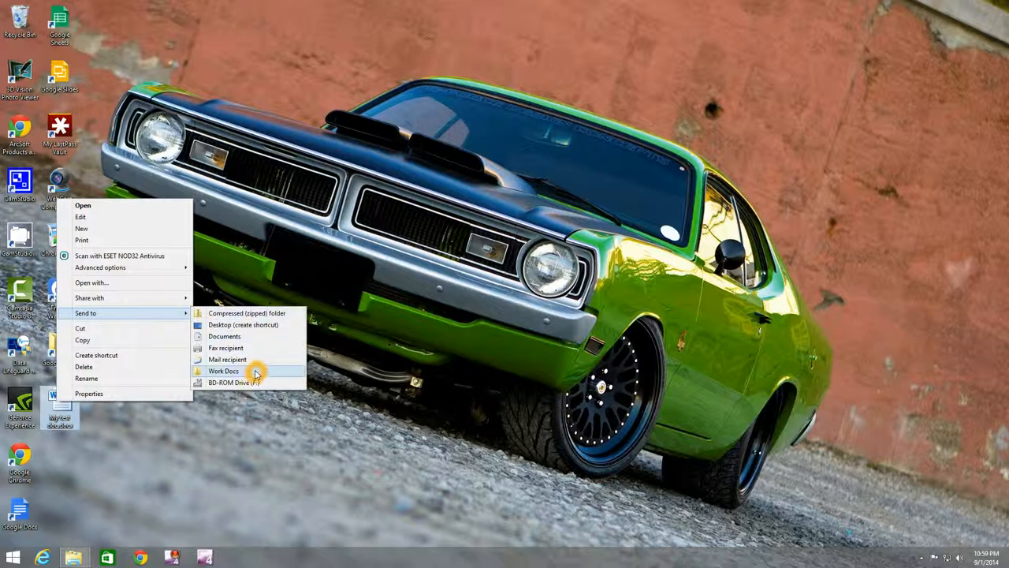
Step: Send a copy of the desktop file to Work Docs via the Send to menu
left_click(224, 370)
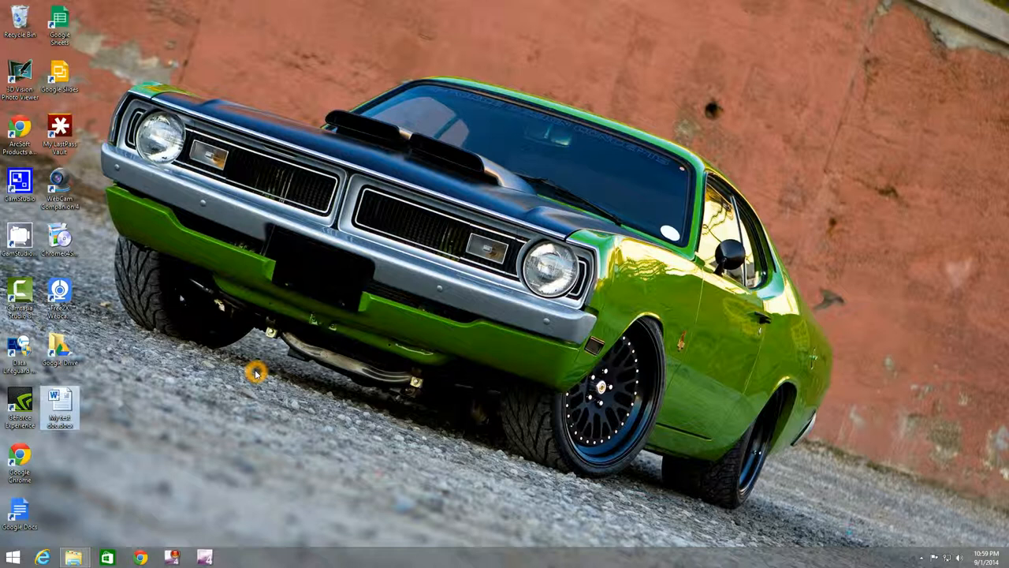
mouse_move(113, 523)
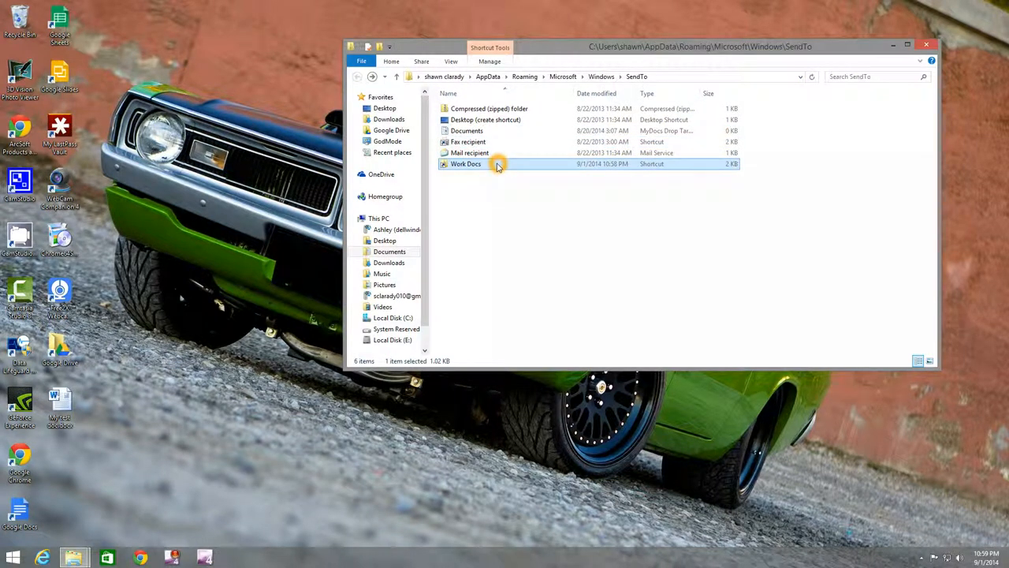
Step: Confirm My test doc.docx sits in Work Docs, close it, and launch a new File Explorer window
double_click(465, 162)
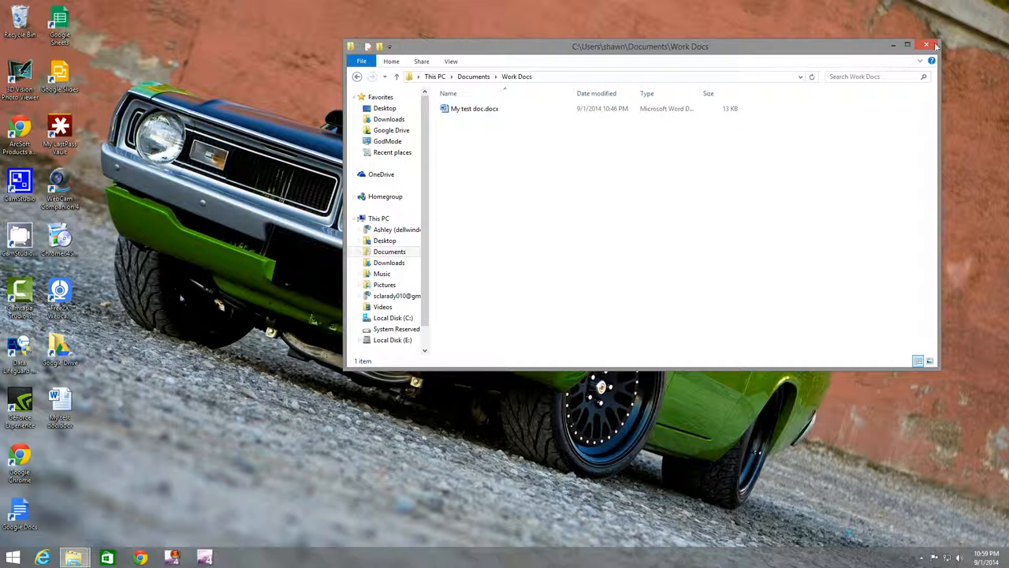
left_click(927, 44)
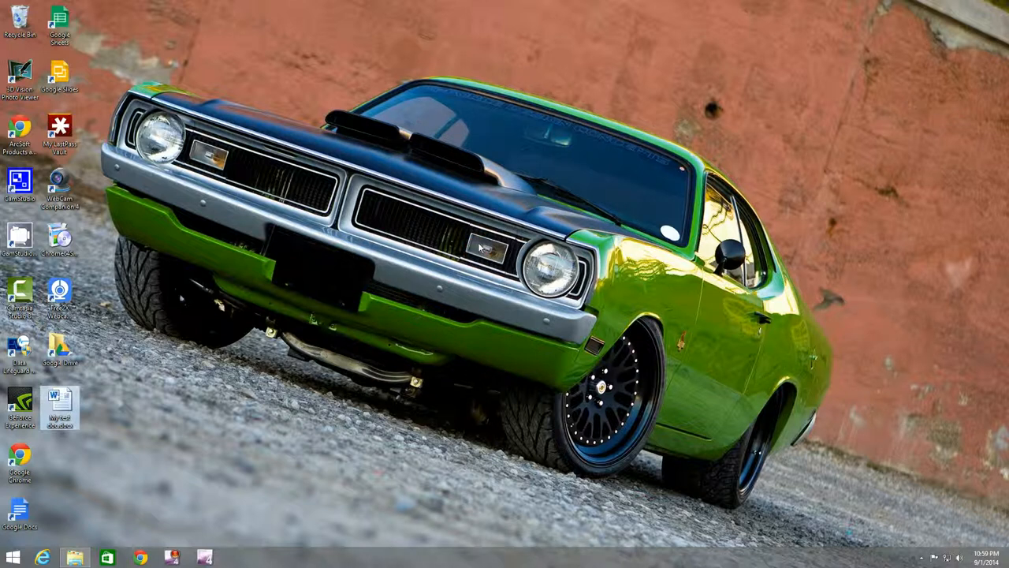
left_click(76, 556)
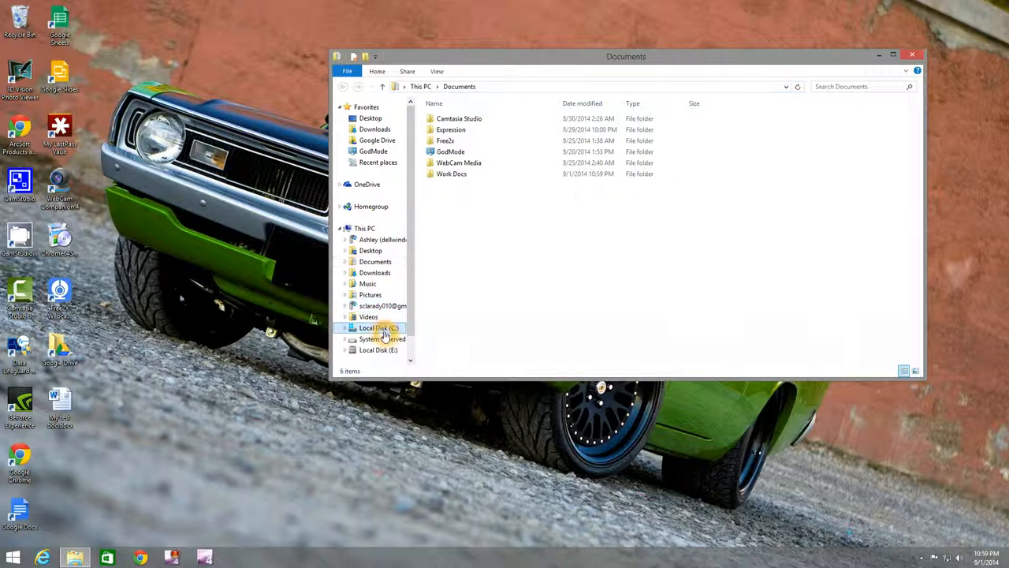
Step: Navigate from Local Disk (C:) through Users into the shawn profile folder
left_click(379, 326)
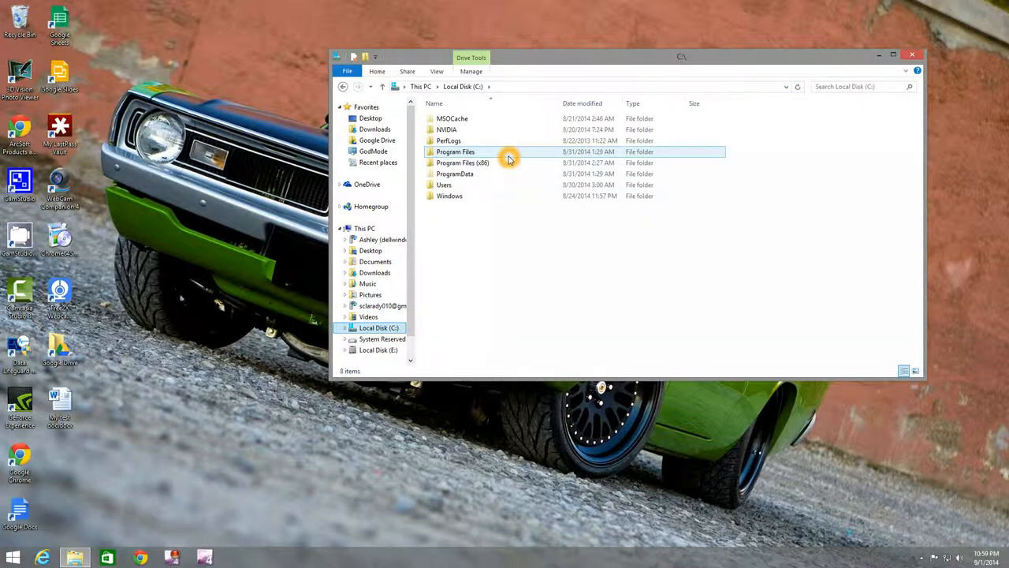
mouse_move(489, 163)
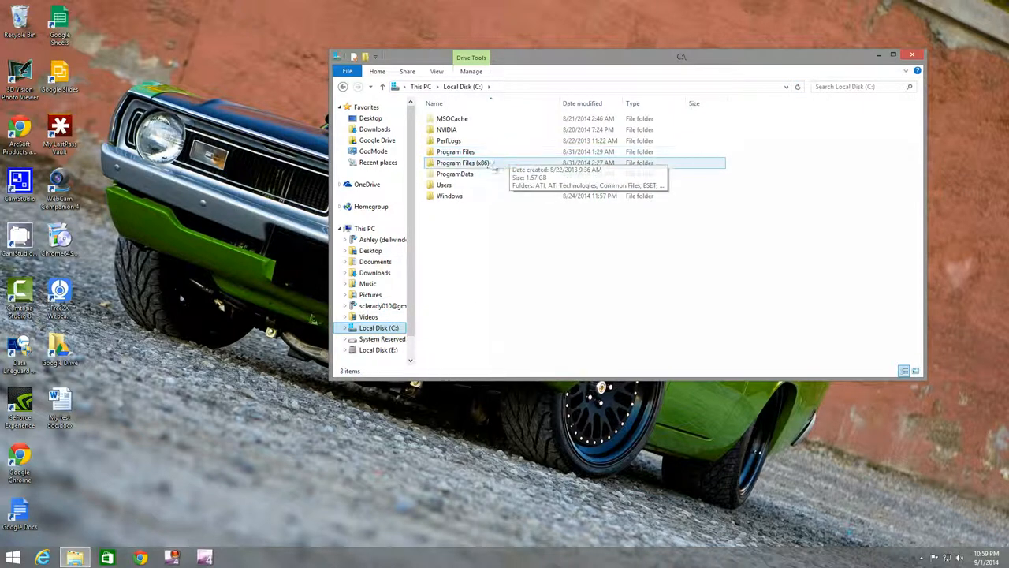
left_click(449, 185)
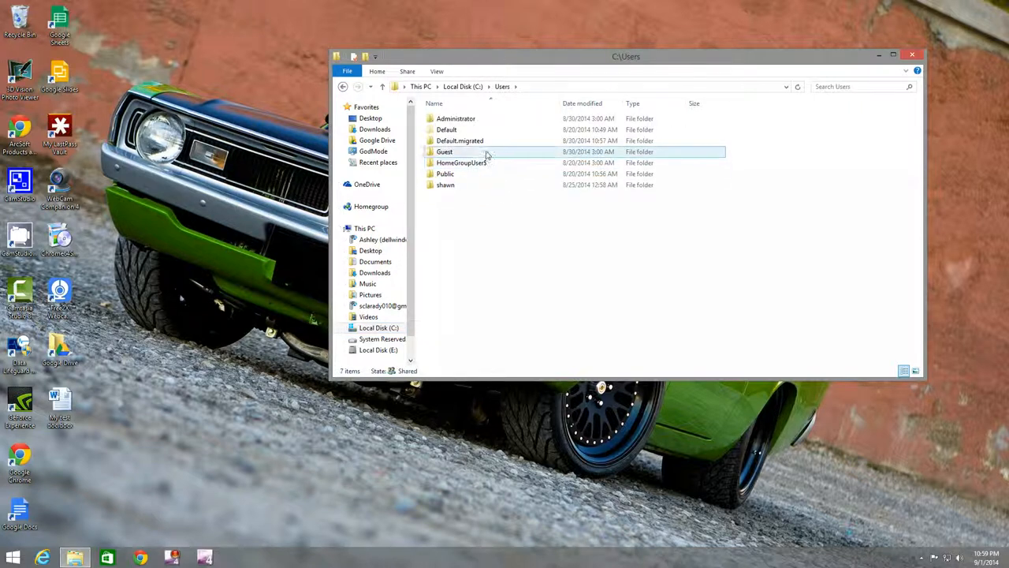
left_click(445, 184)
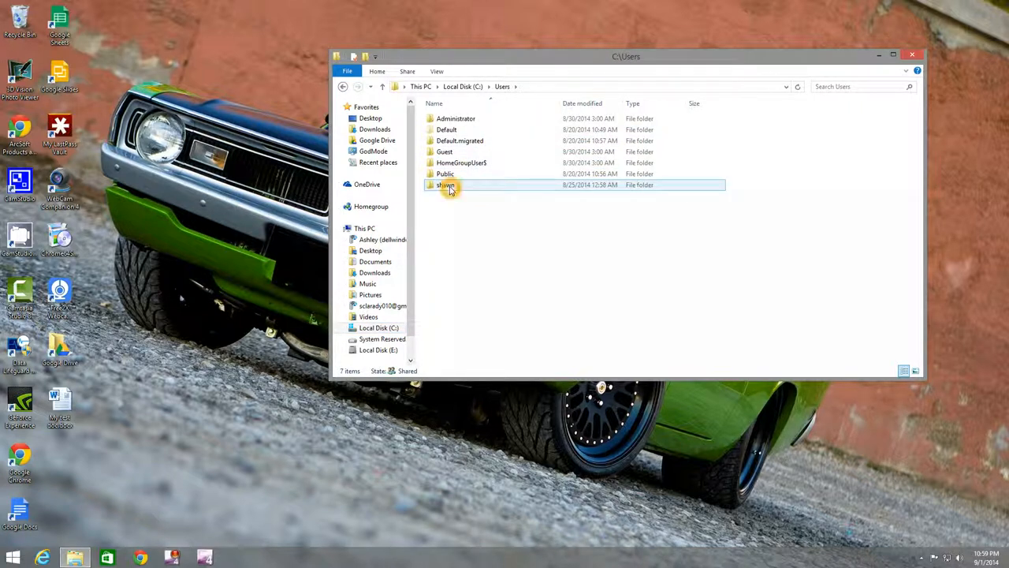
left_click(445, 185)
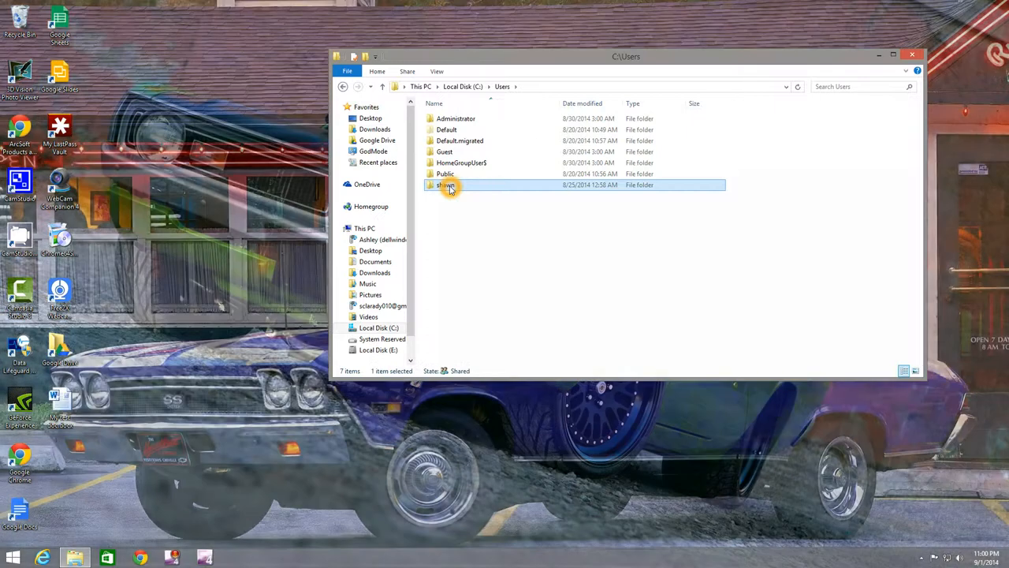
double_click(445, 185)
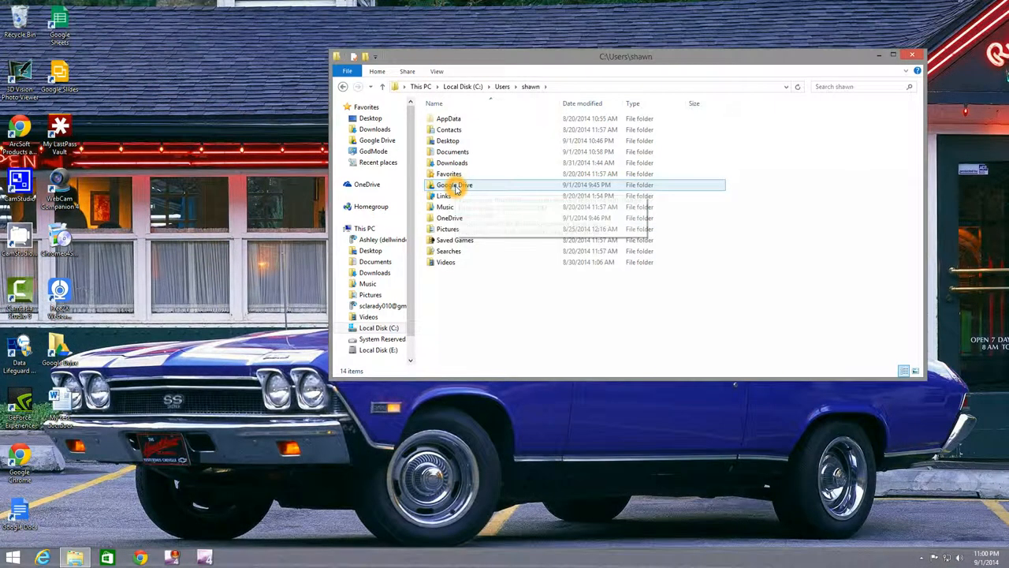
left_click(448, 141)
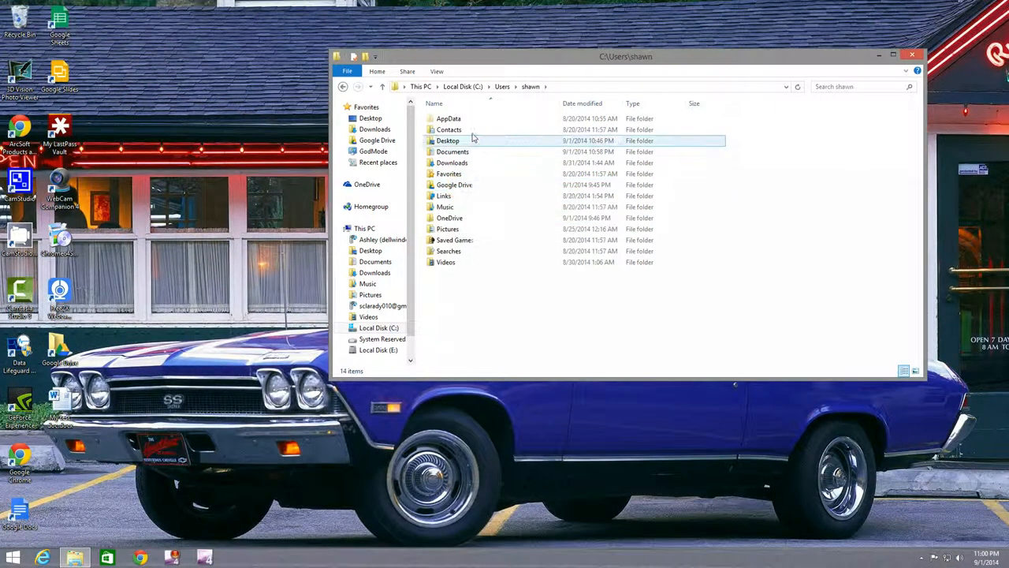
left_click(448, 118)
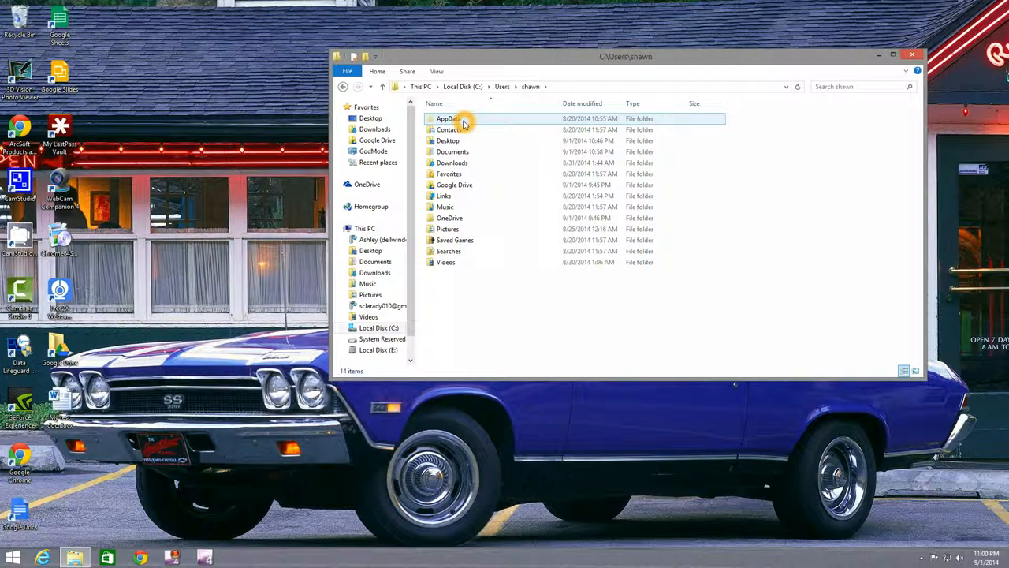
Step: Drill through AppData, Roaming, Microsoft and Windows to SendTo, then close the window
double_click(448, 118)
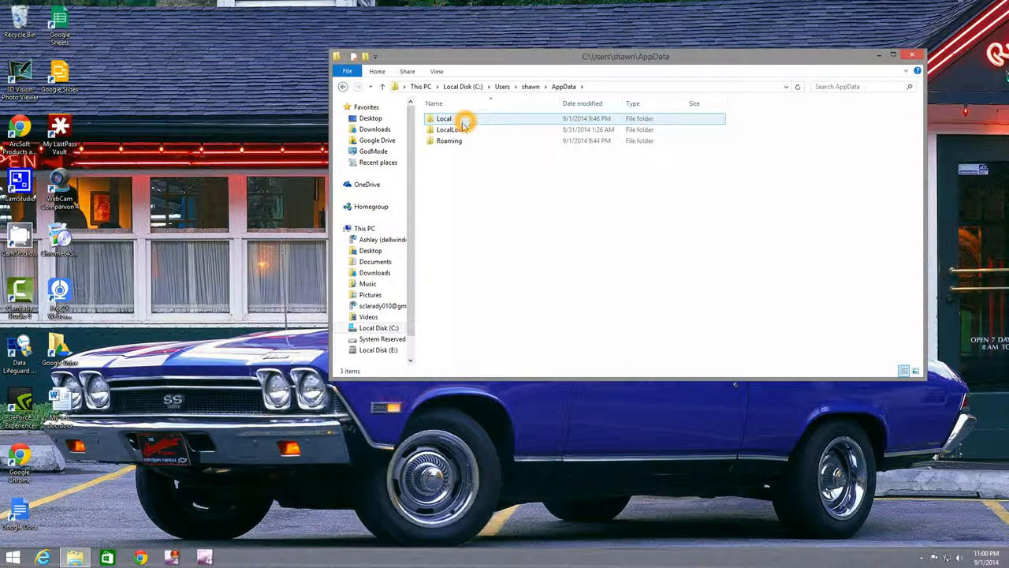
double_click(448, 141)
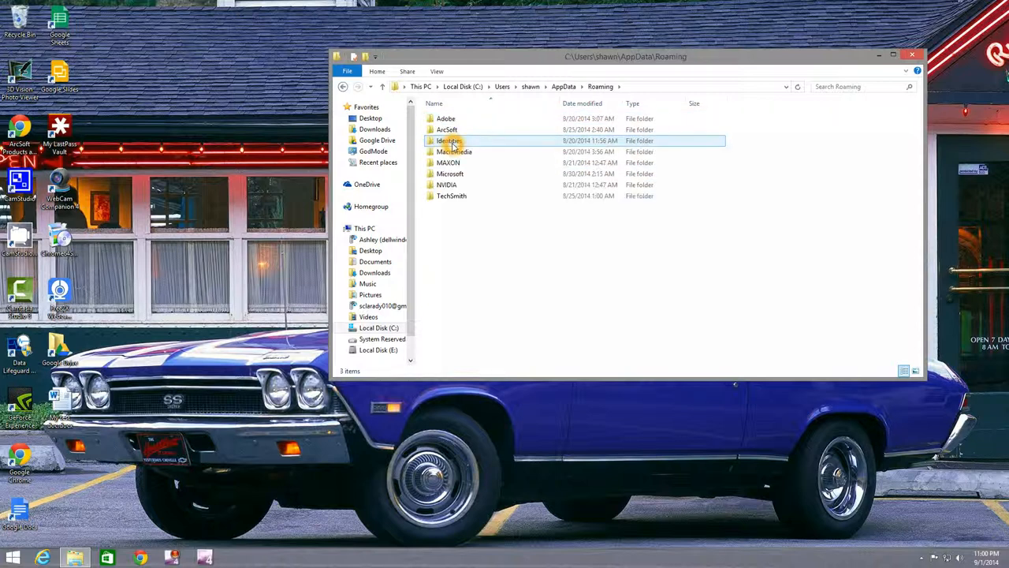
mouse_move(455, 151)
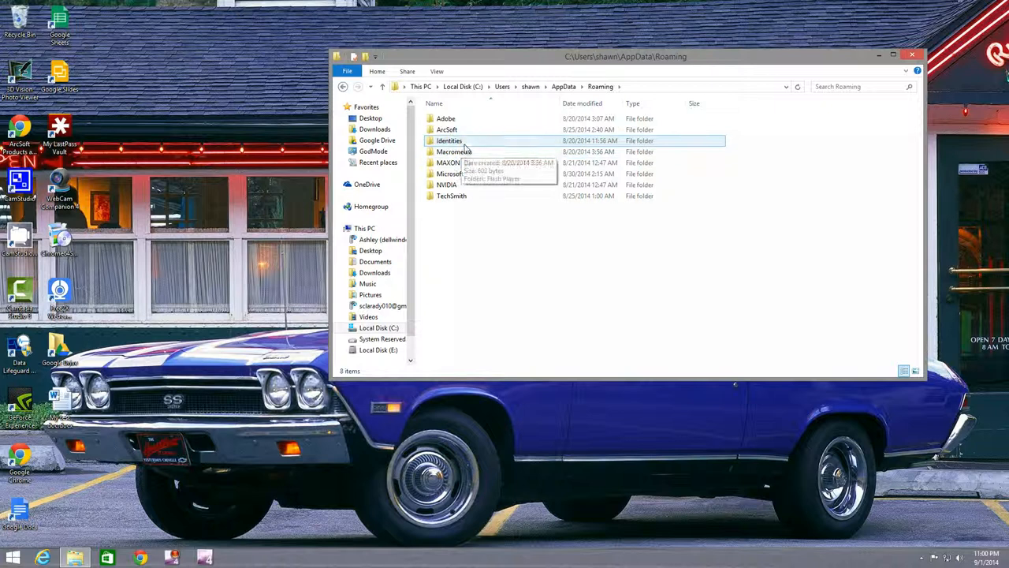
double_click(448, 173)
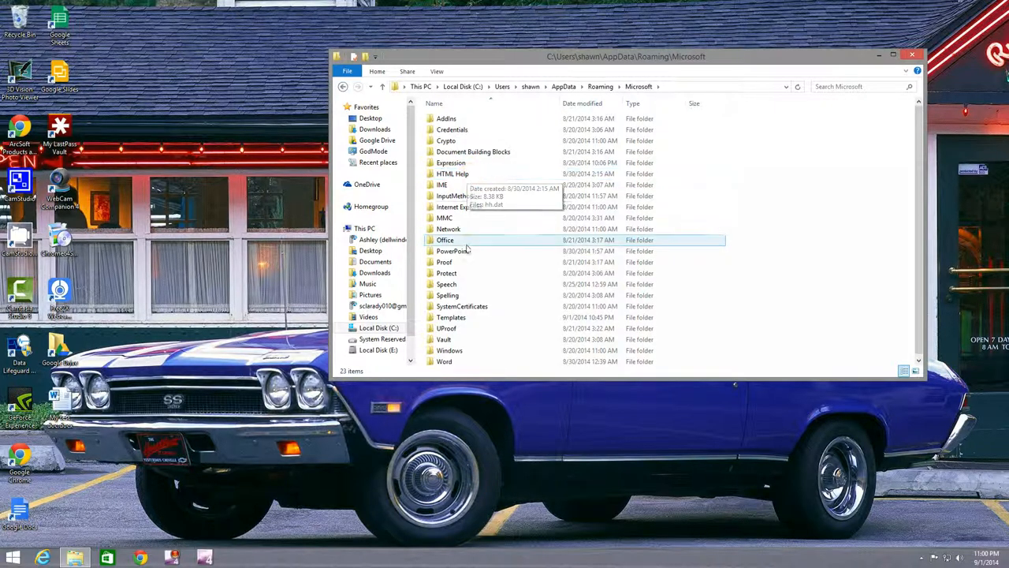
mouse_move(460, 302)
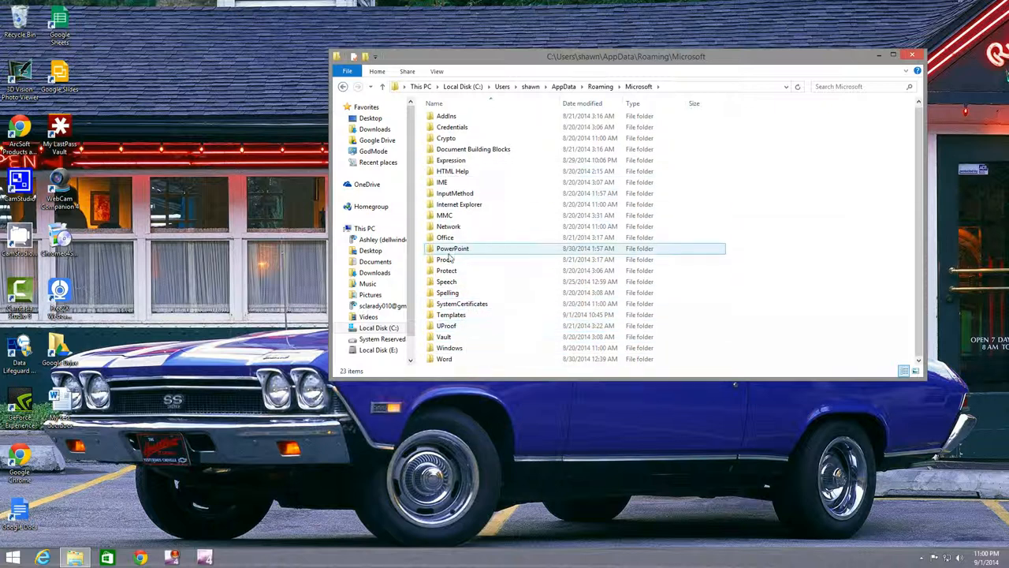
double_click(450, 348)
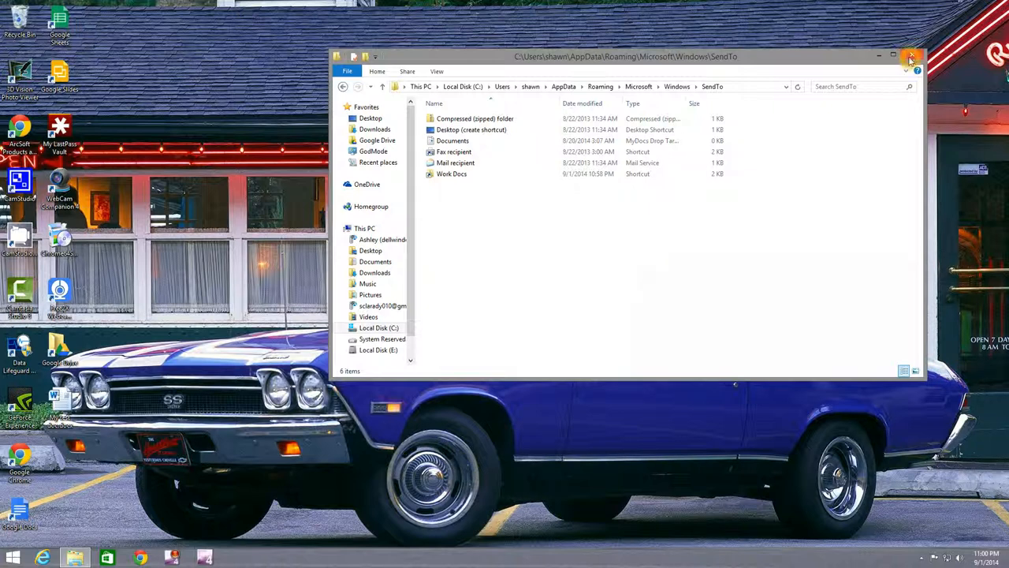
left_click(911, 57)
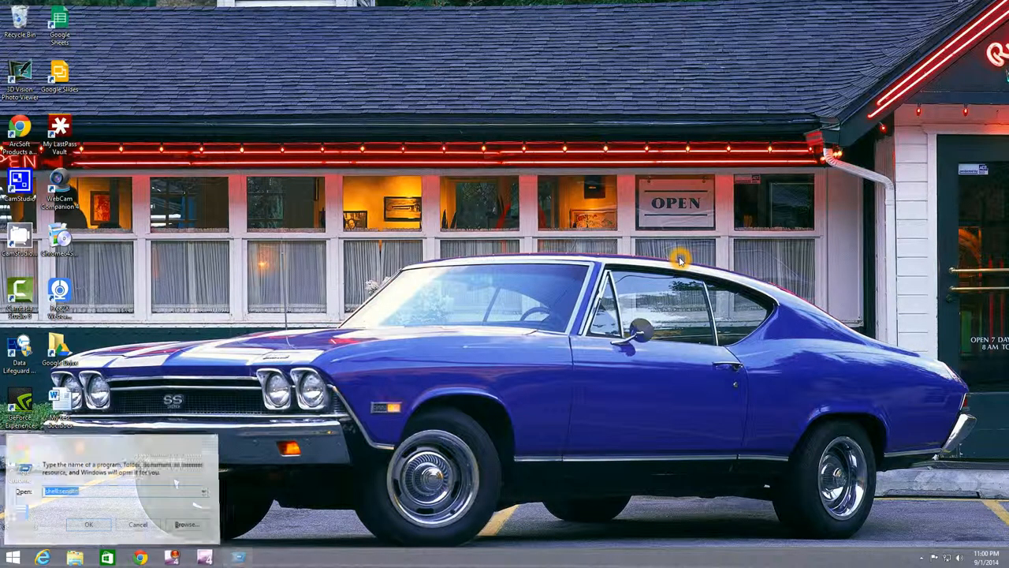
Step: Run shell:sendto to open SendTo directly, then close the window
left_click(88, 523)
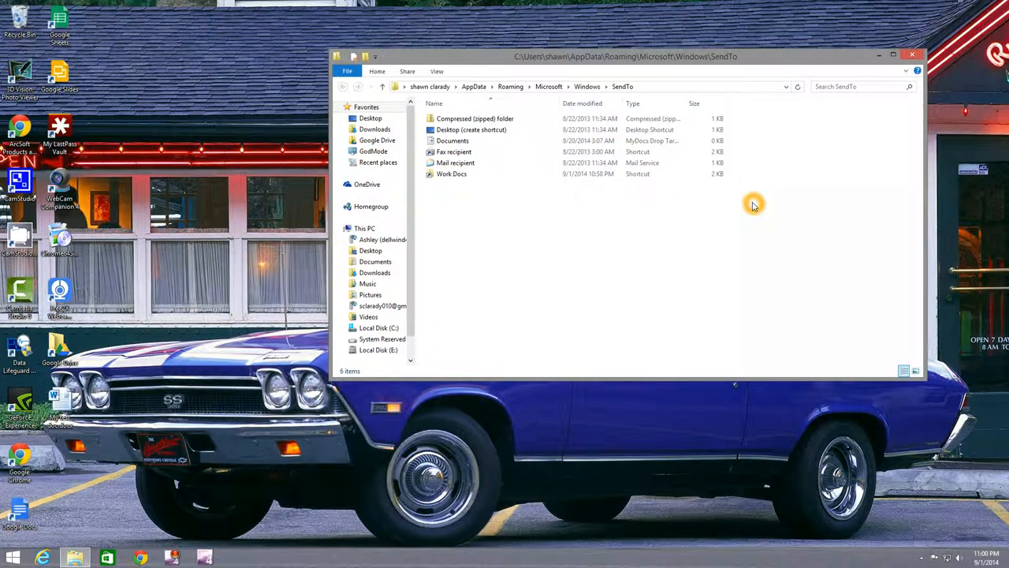
left_click(911, 53)
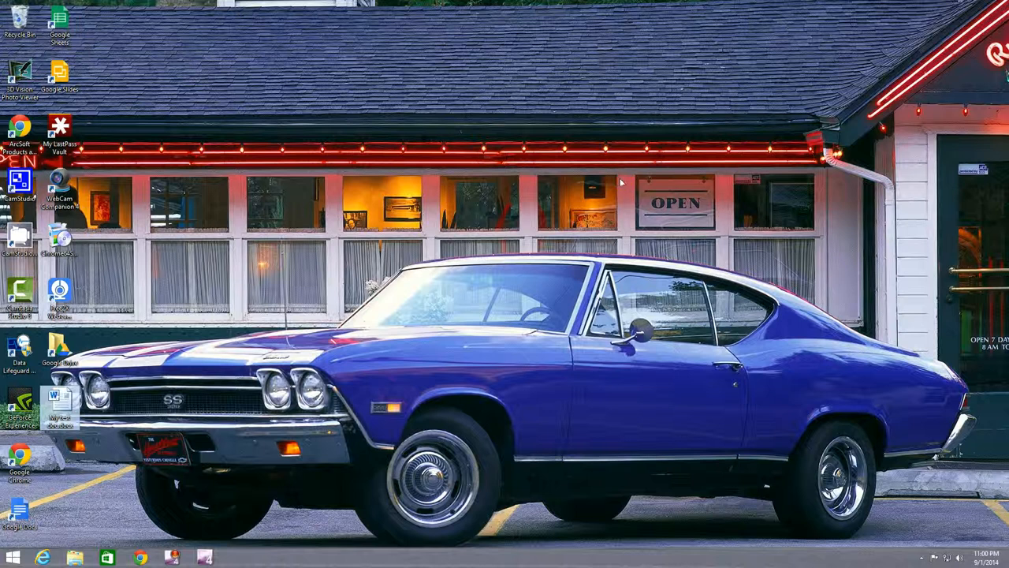
mouse_move(103, 196)
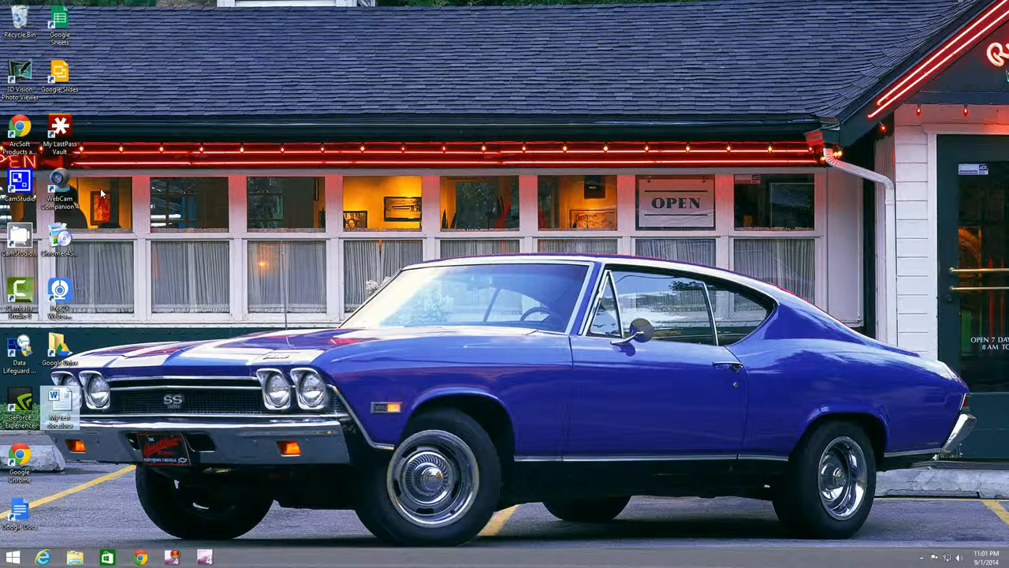
mouse_move(95, 182)
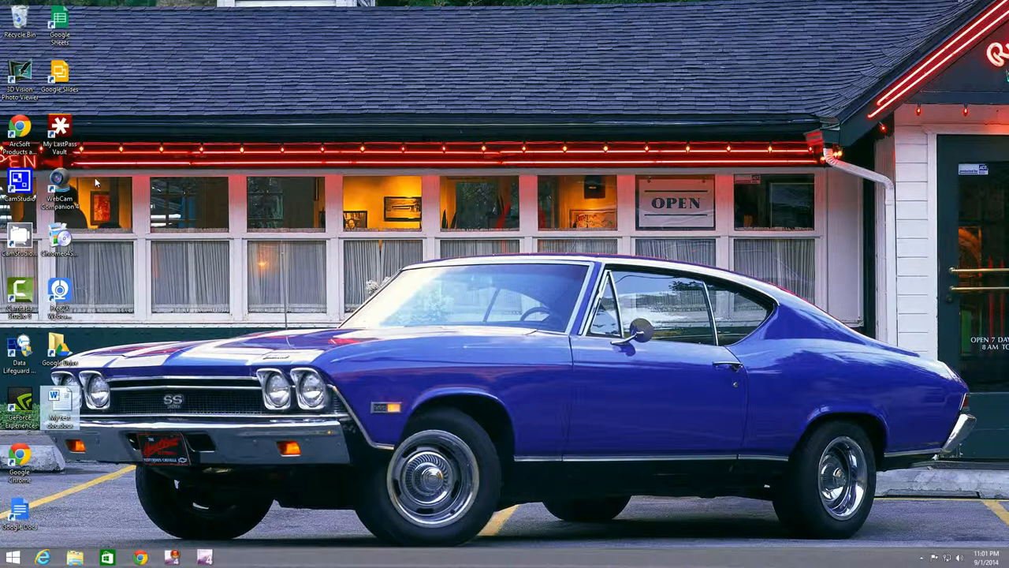